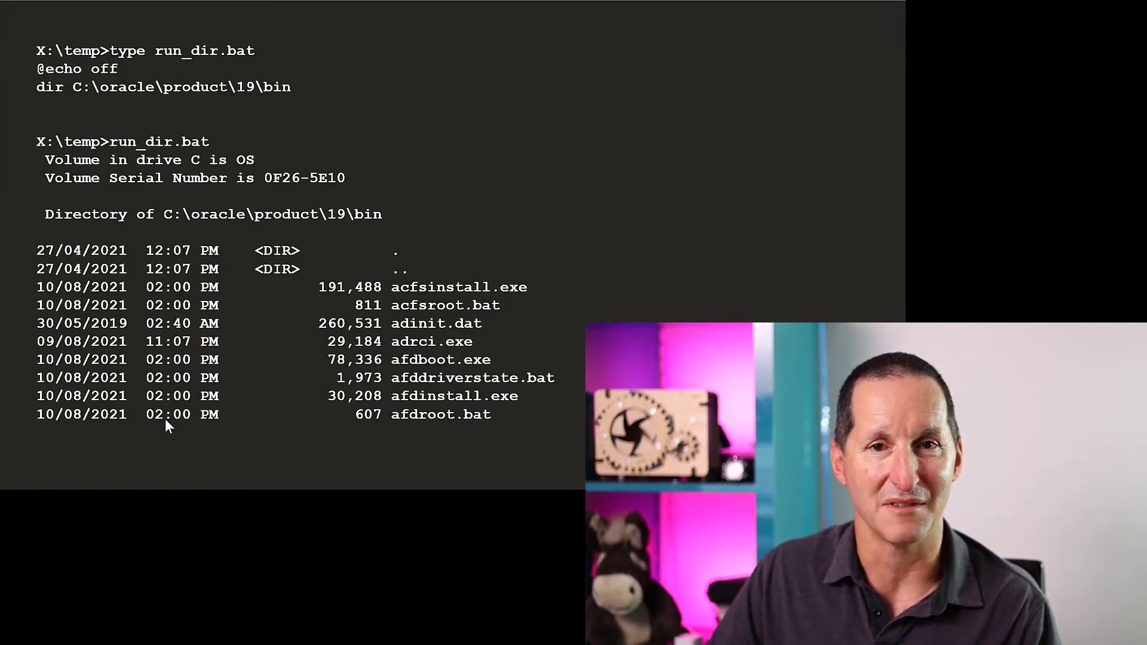
pyautogui.moveTo(137, 336)
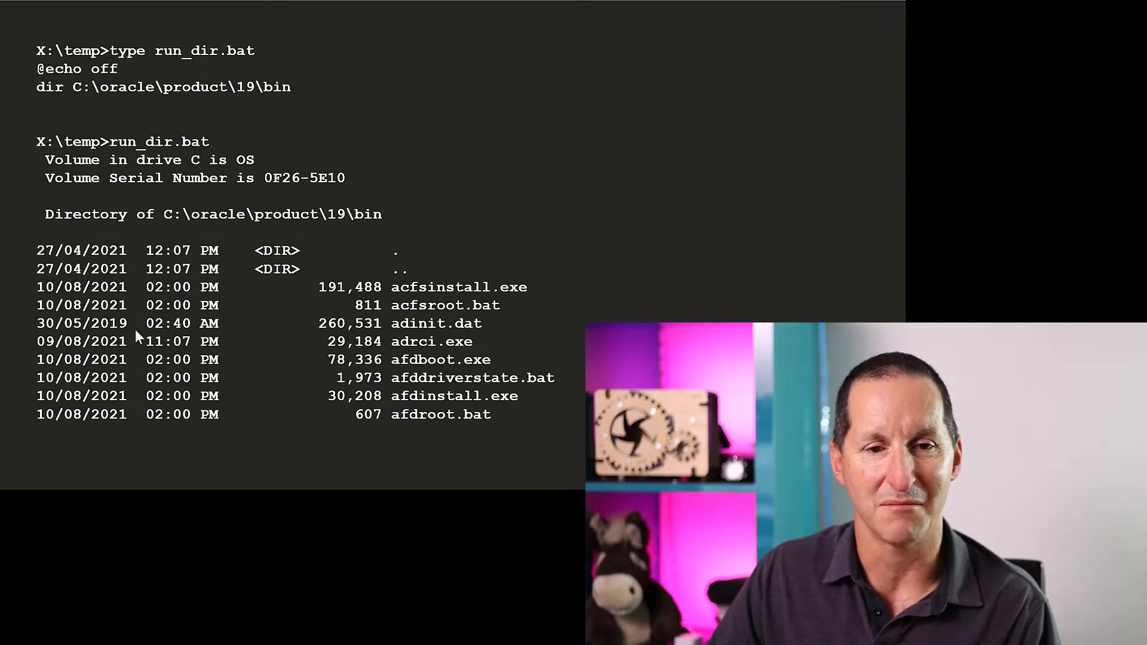
pyautogui.moveTo(307, 331)
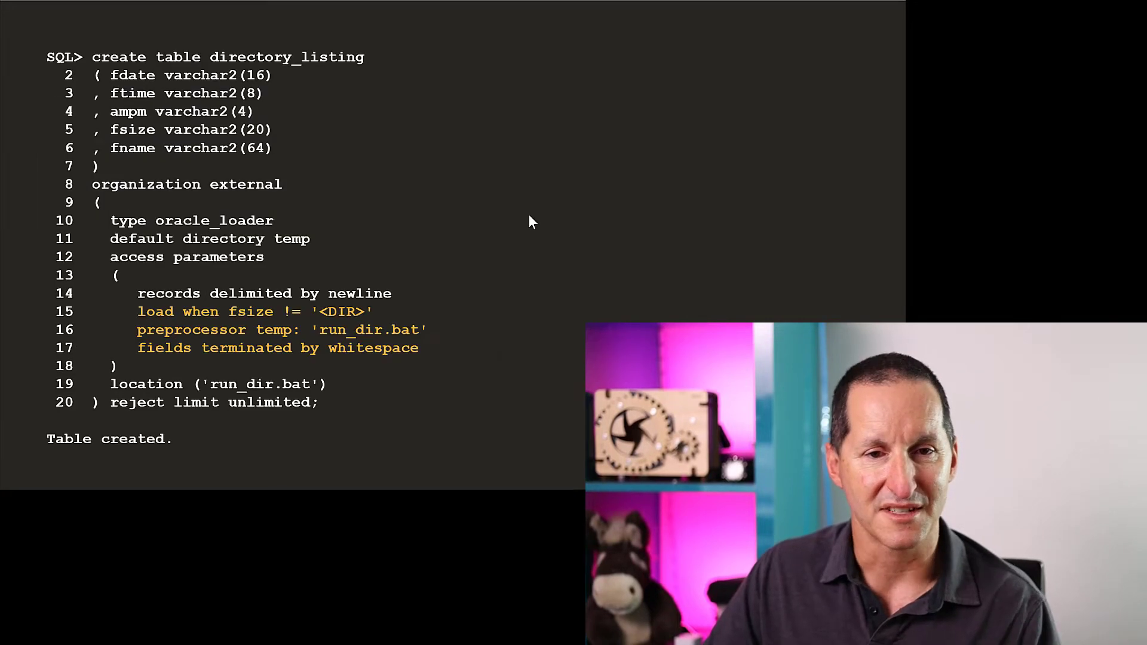
pyautogui.moveTo(131, 111)
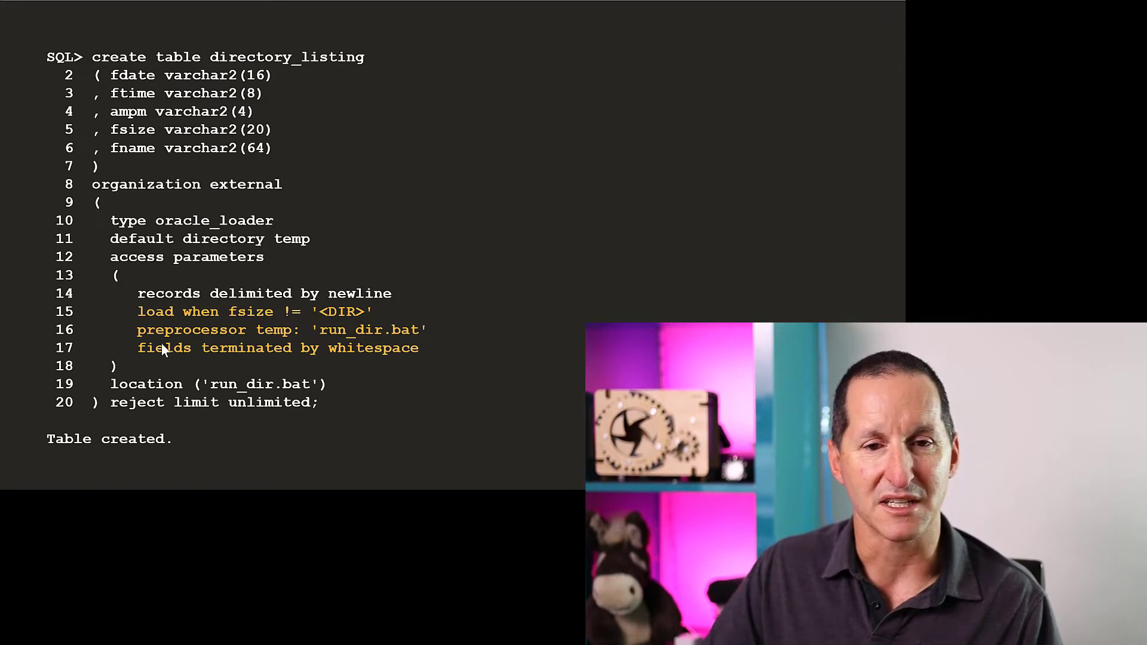
pyautogui.moveTo(427, 358)
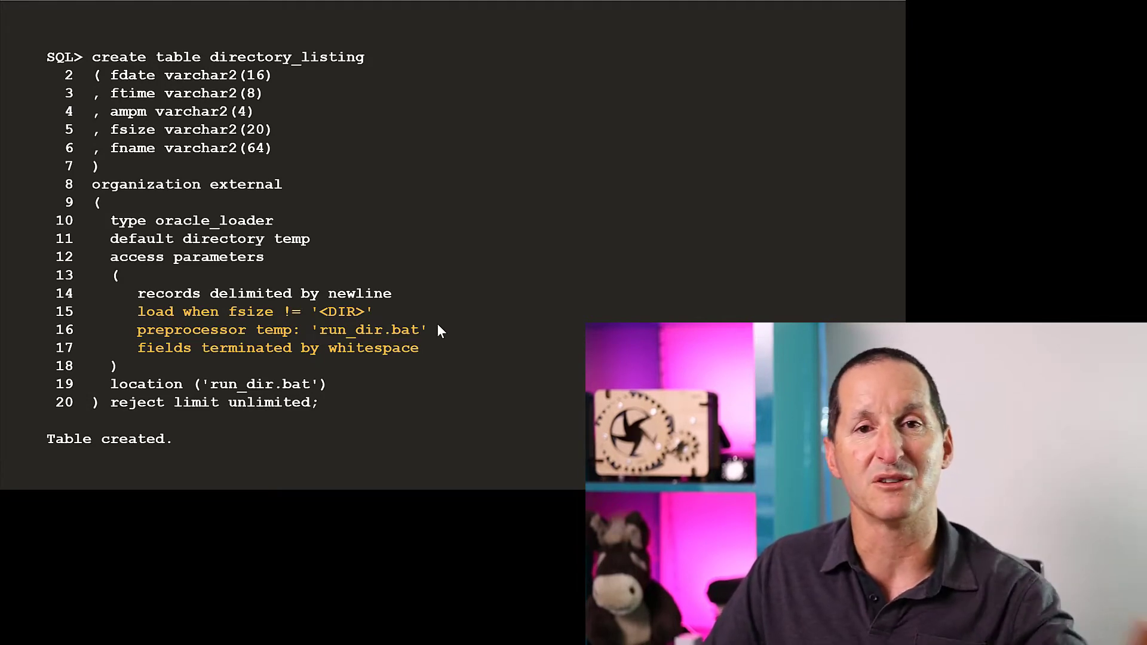
pyautogui.moveTo(373, 344)
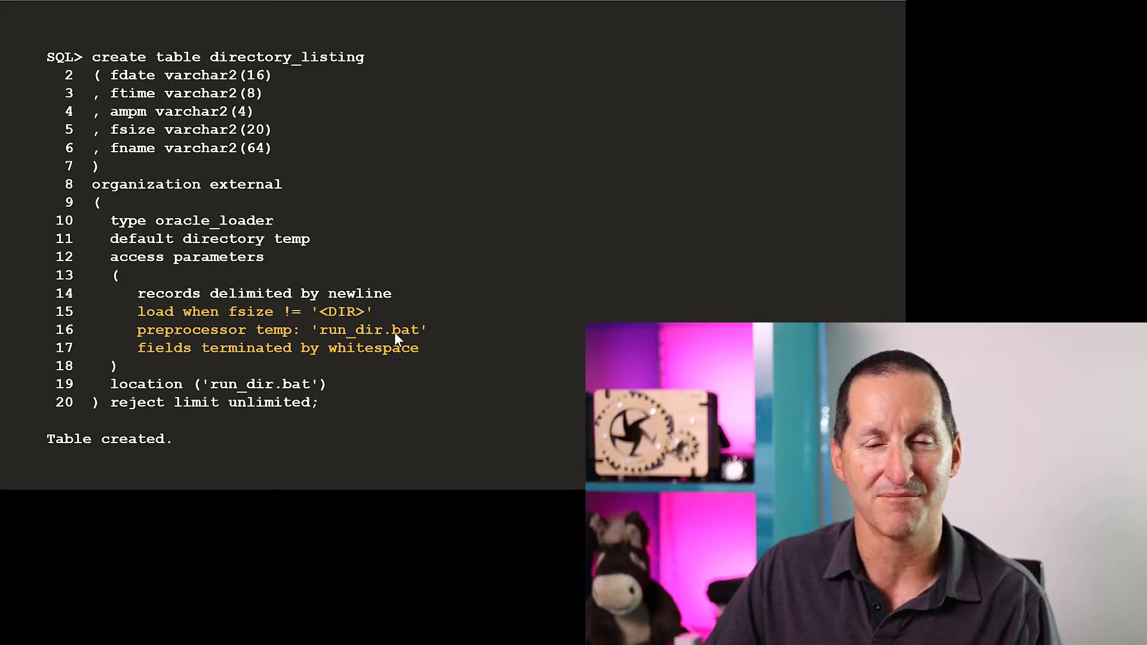
pyautogui.moveTo(183, 411)
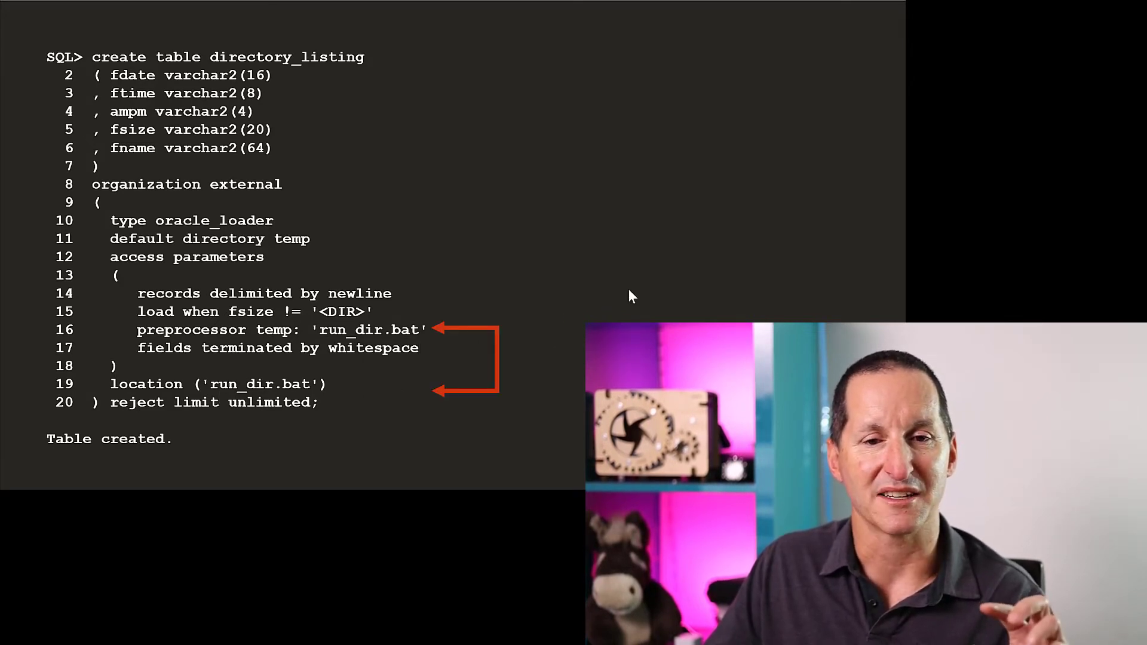
pyautogui.moveTo(265, 395)
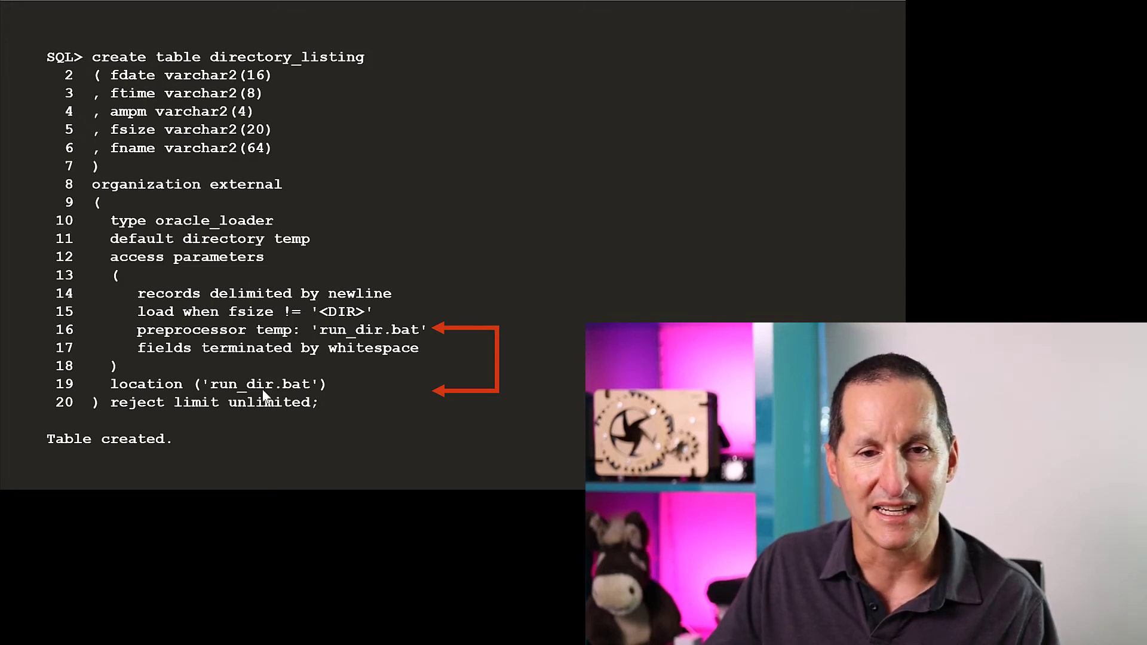
pyautogui.moveTo(369, 398)
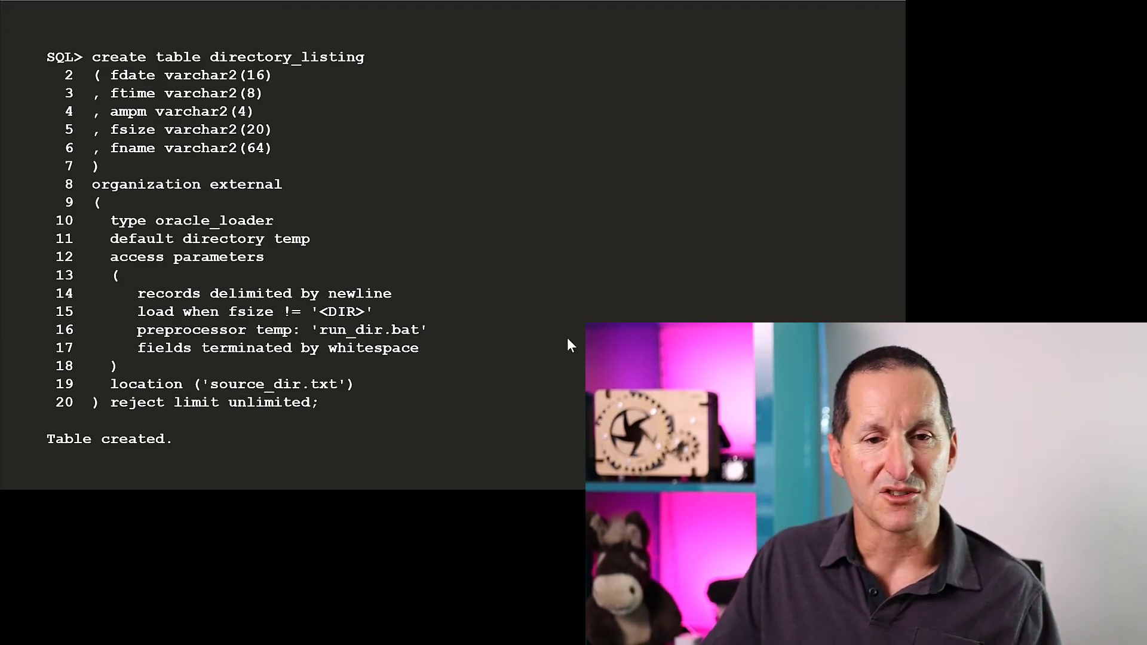
pyautogui.moveTo(369, 402)
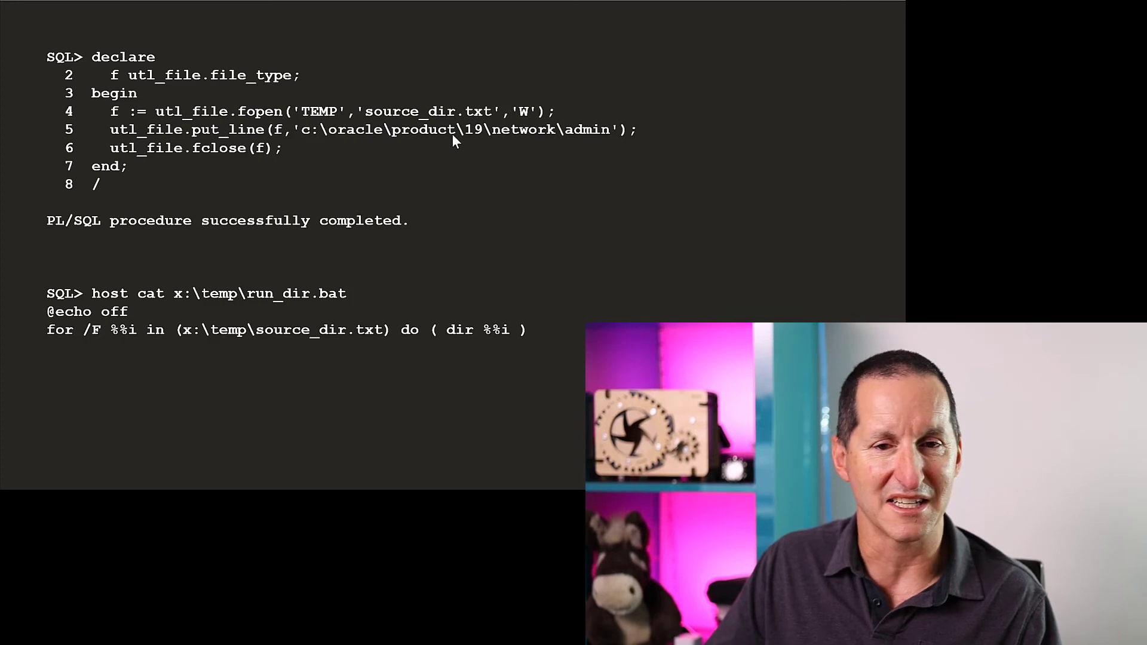
pyautogui.moveTo(658, 144)
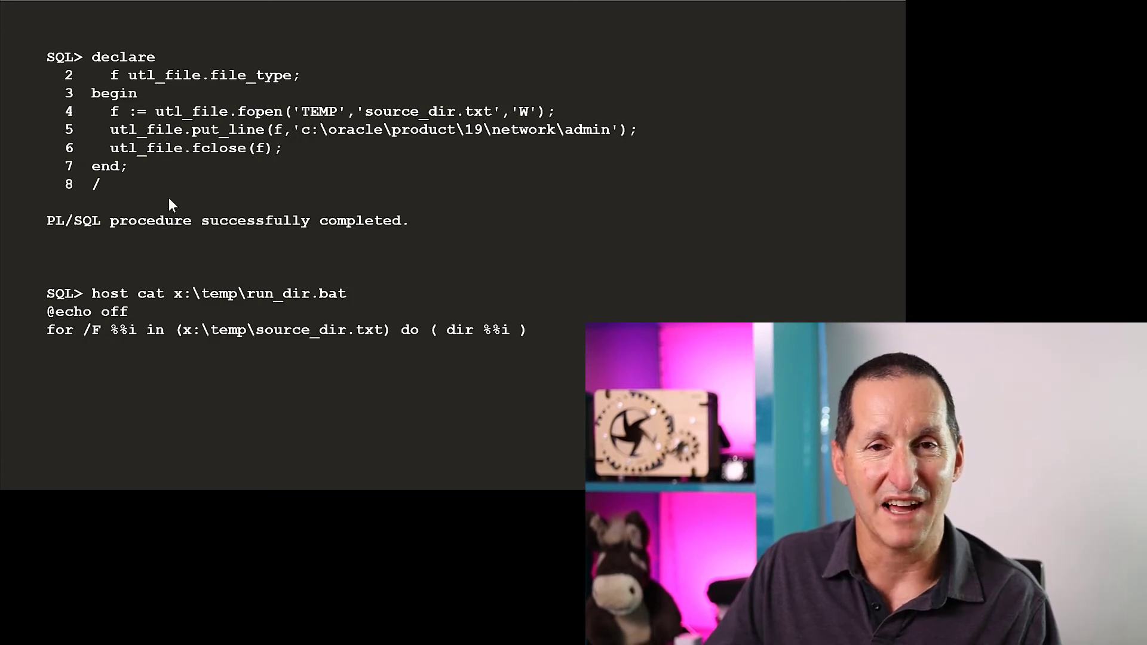
pyautogui.moveTo(375, 311)
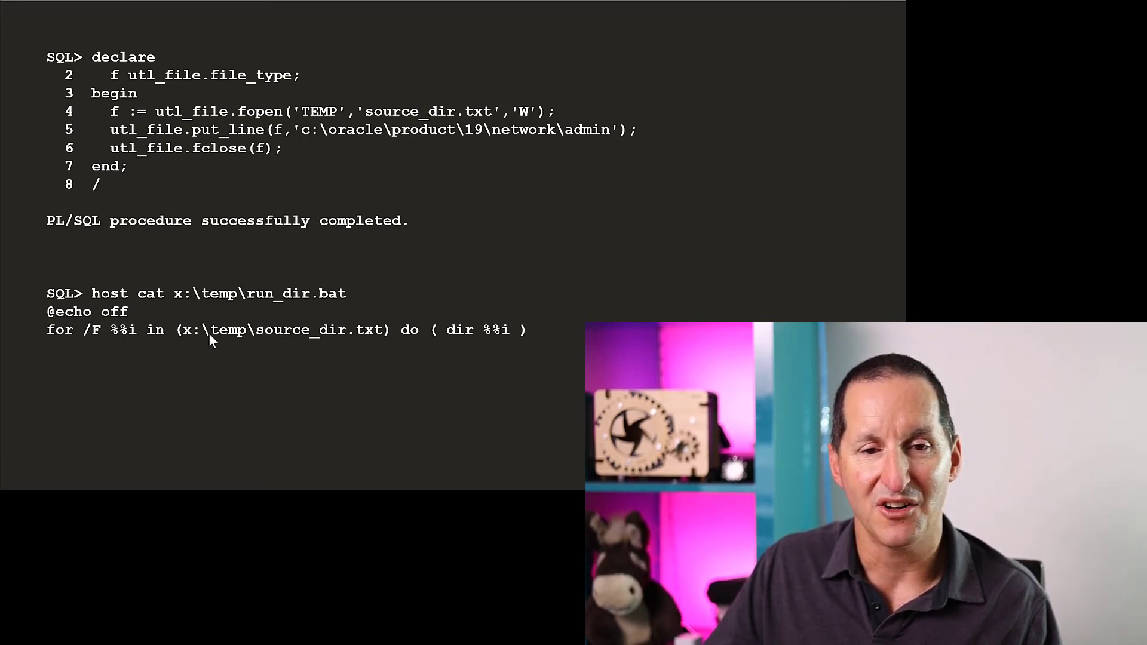
pyautogui.moveTo(391, 340)
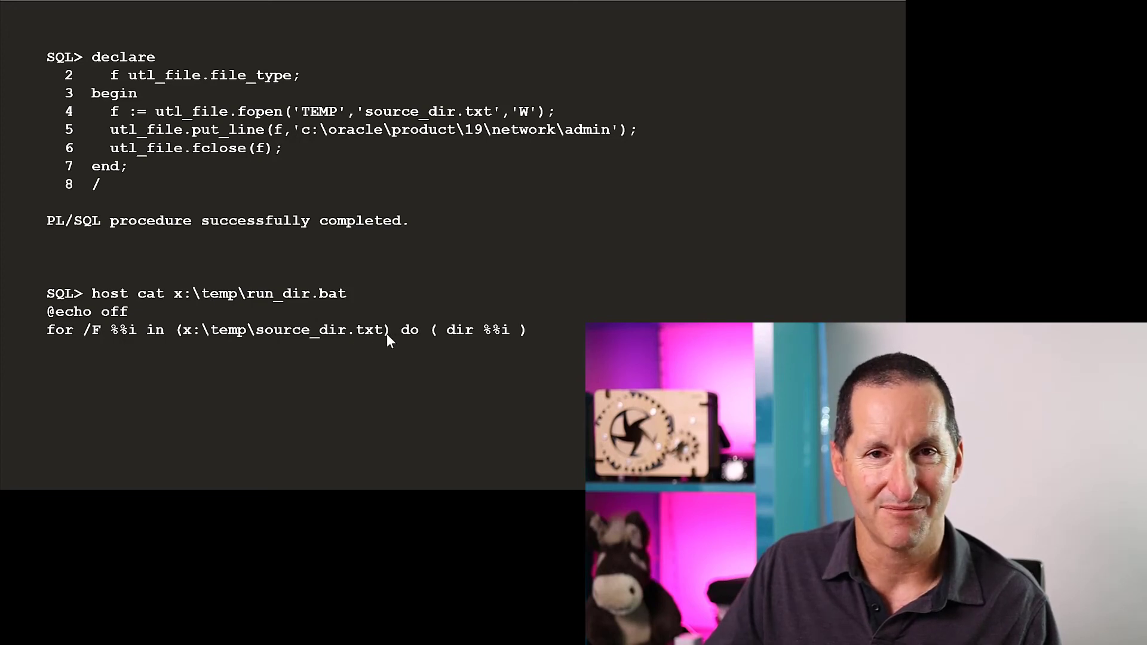
pyautogui.moveTo(526, 336)
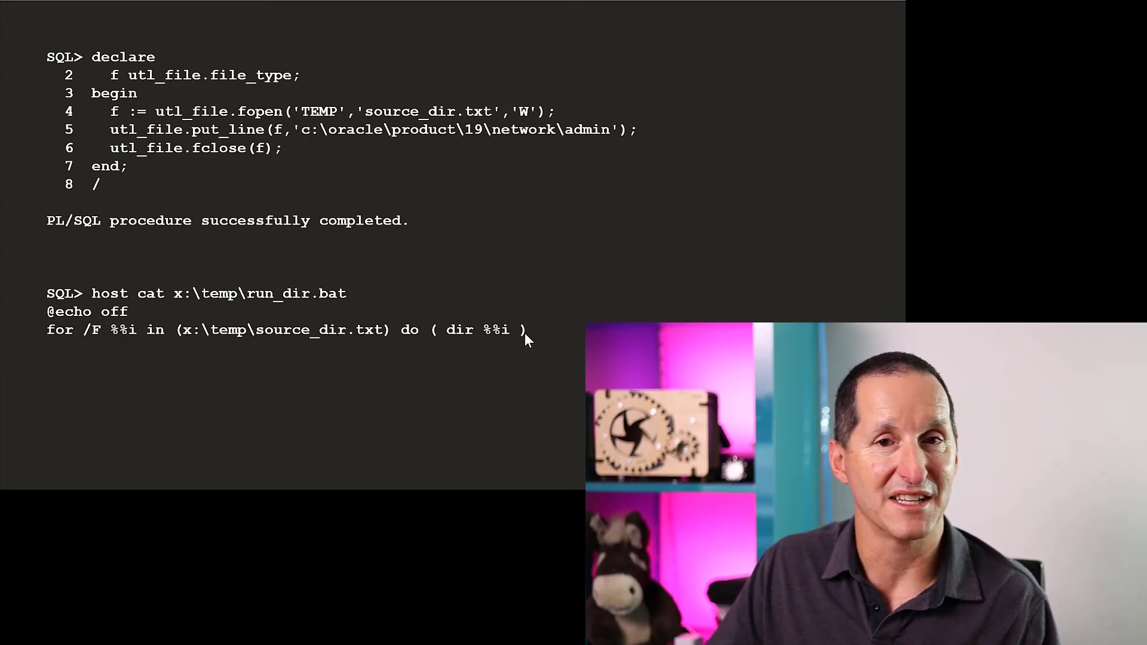
pyautogui.moveTo(408, 153)
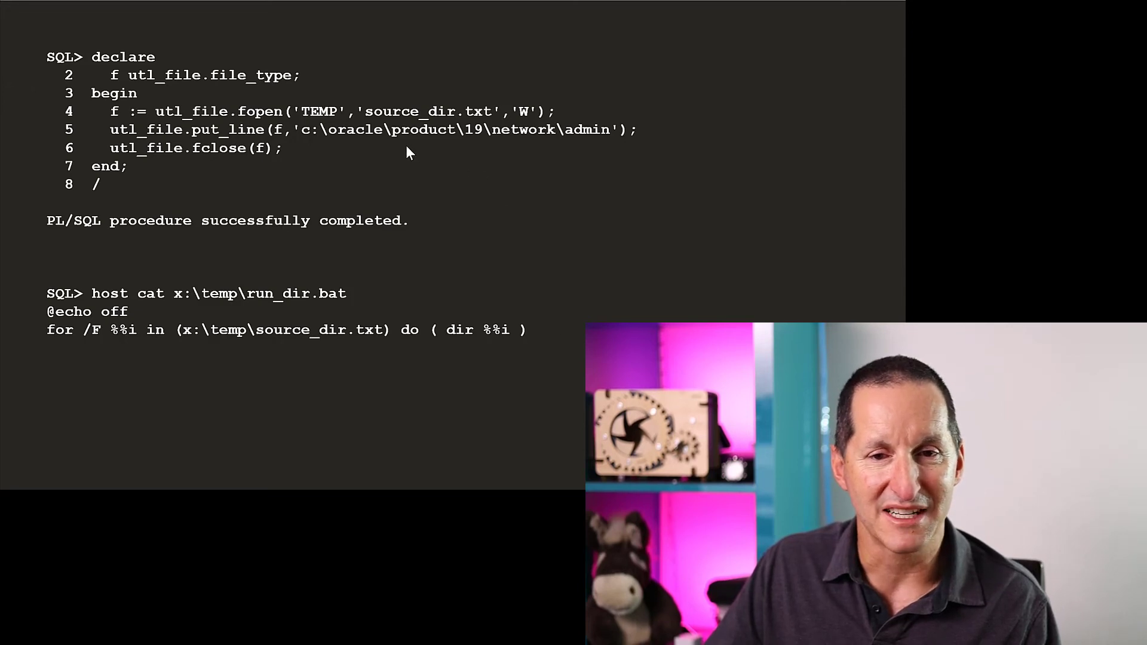